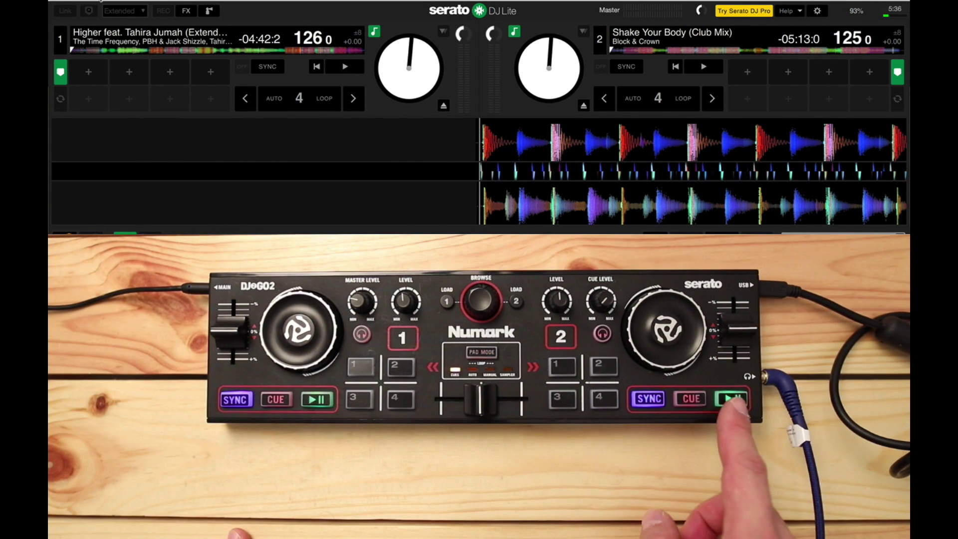
# - Start playback of 'Shake Your Body (Club Mix)' on deck 2 while 'Higher' stays loaded on deck 1
pyautogui.click(729, 398)
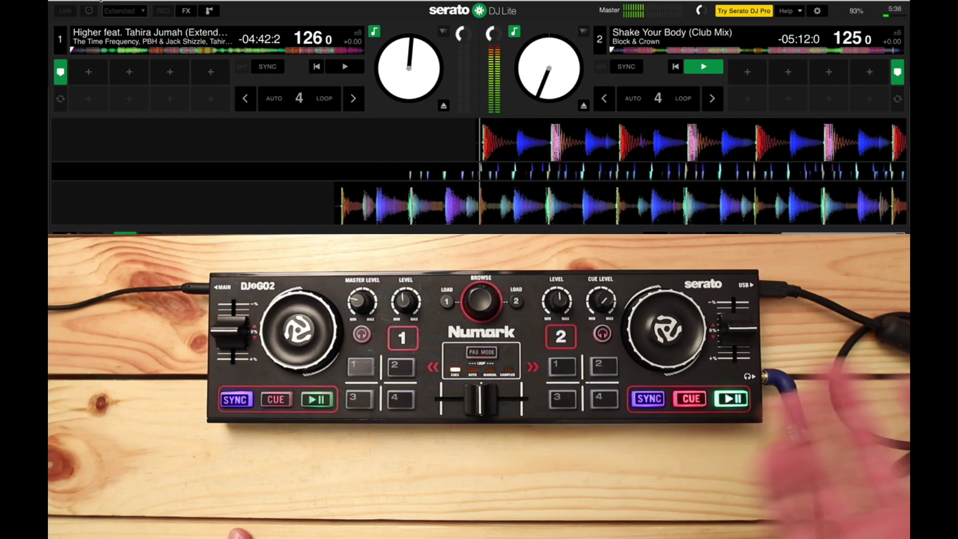